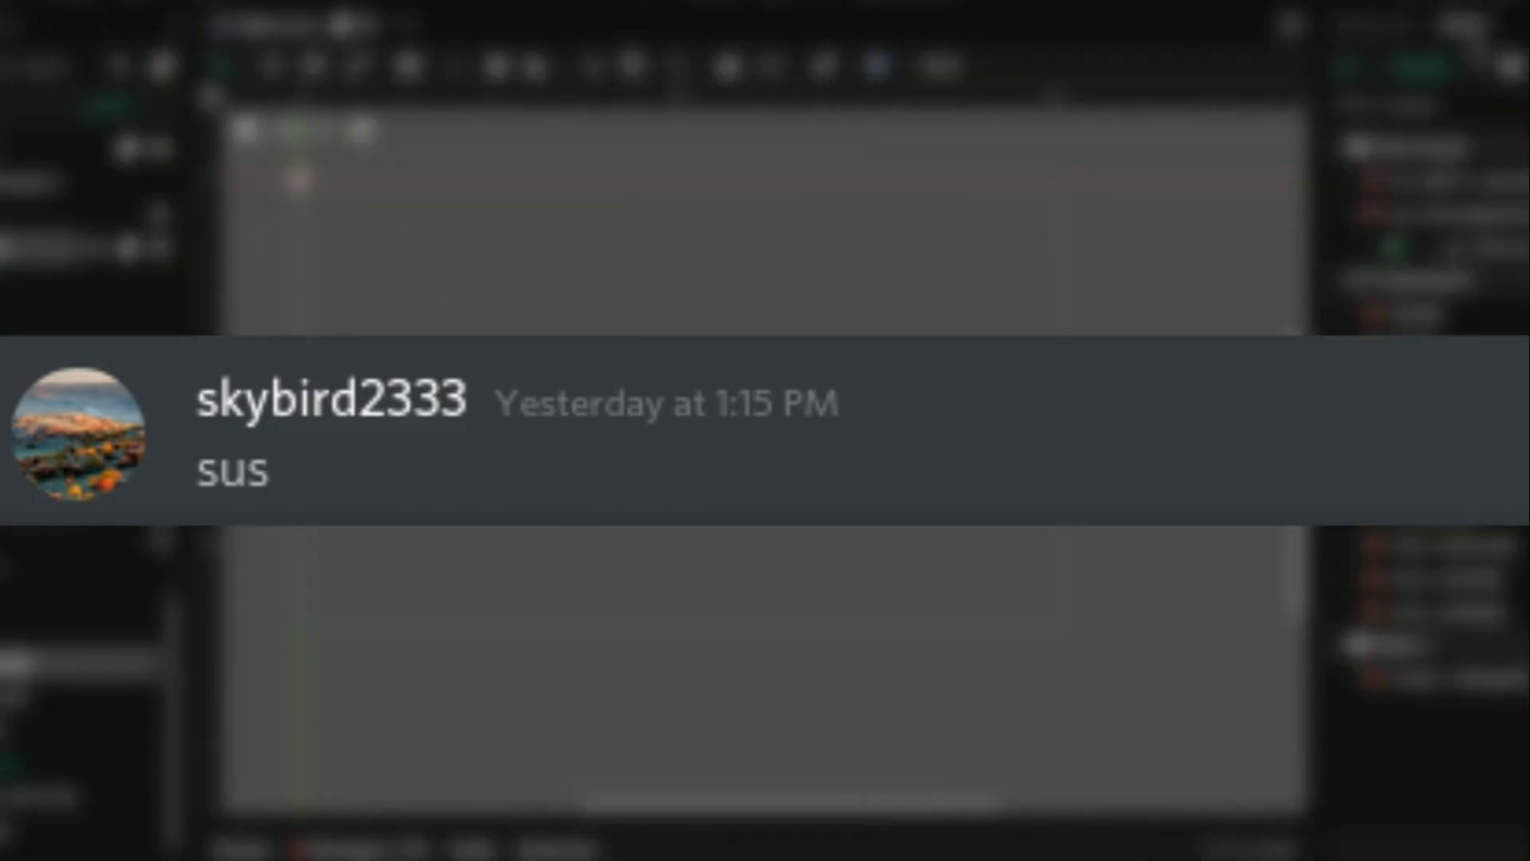
- Show the #general channel where the bot answered 'Hey' with the 'Hello, Embed!' embed
left_click(888, 534)
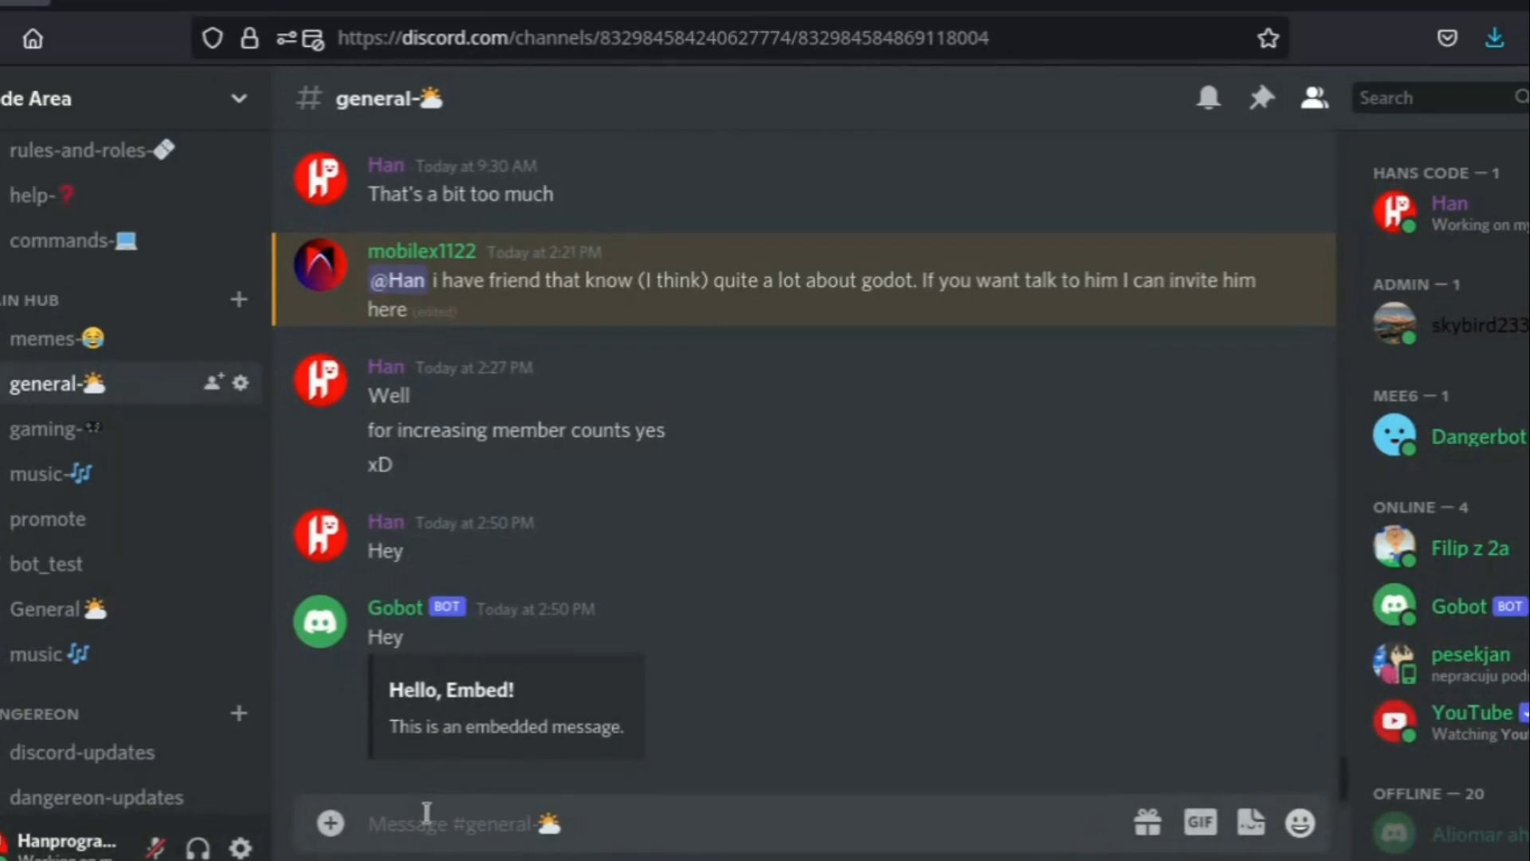
- Send 'A bot written in Godot and gdscript' in #general and see Gobot echo it with its embed
type("A bot writt")
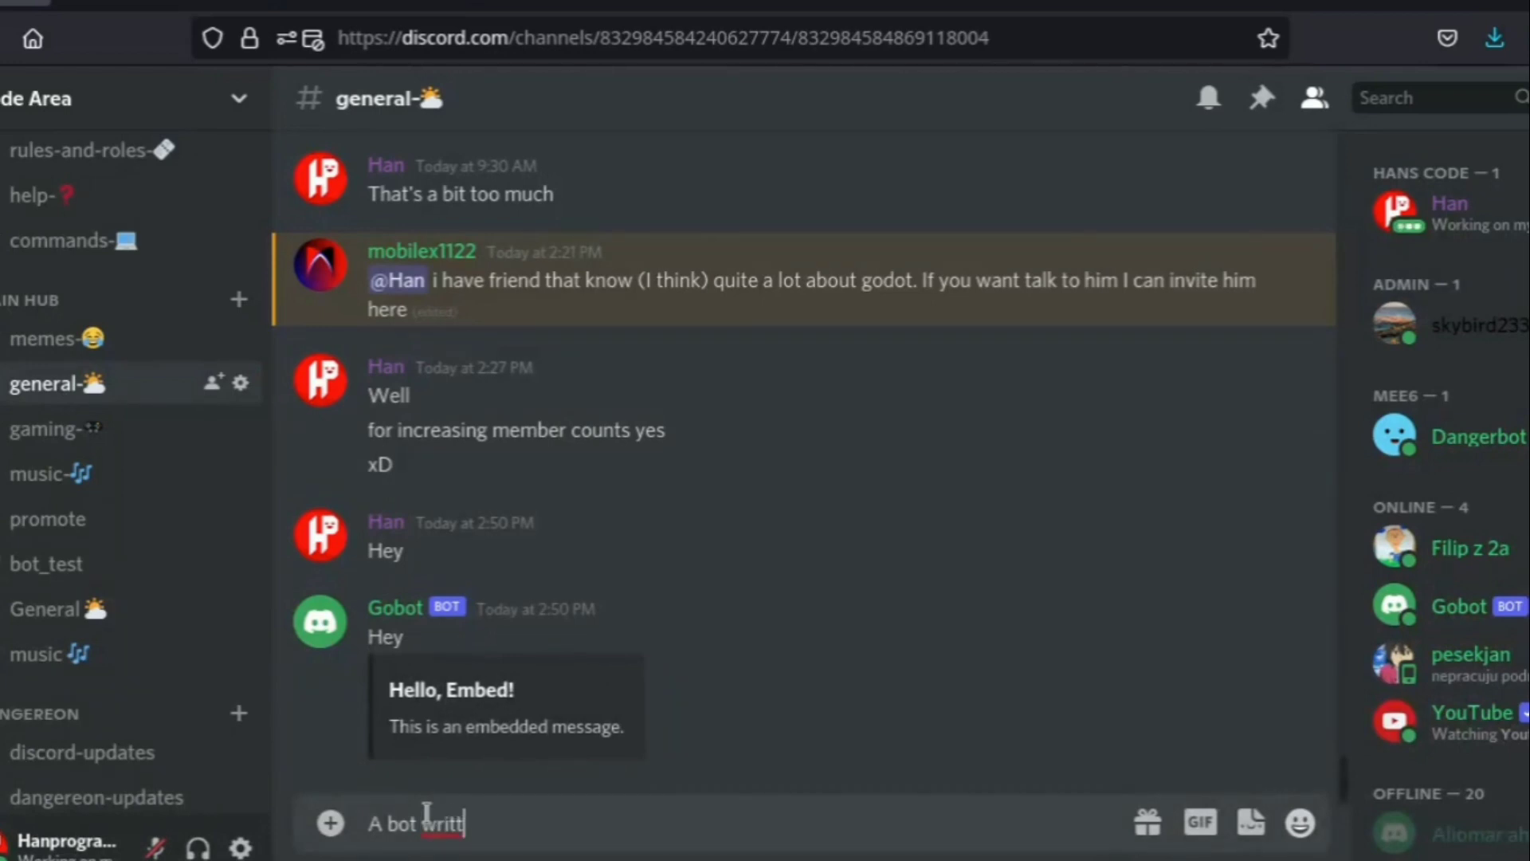
type("en in g")
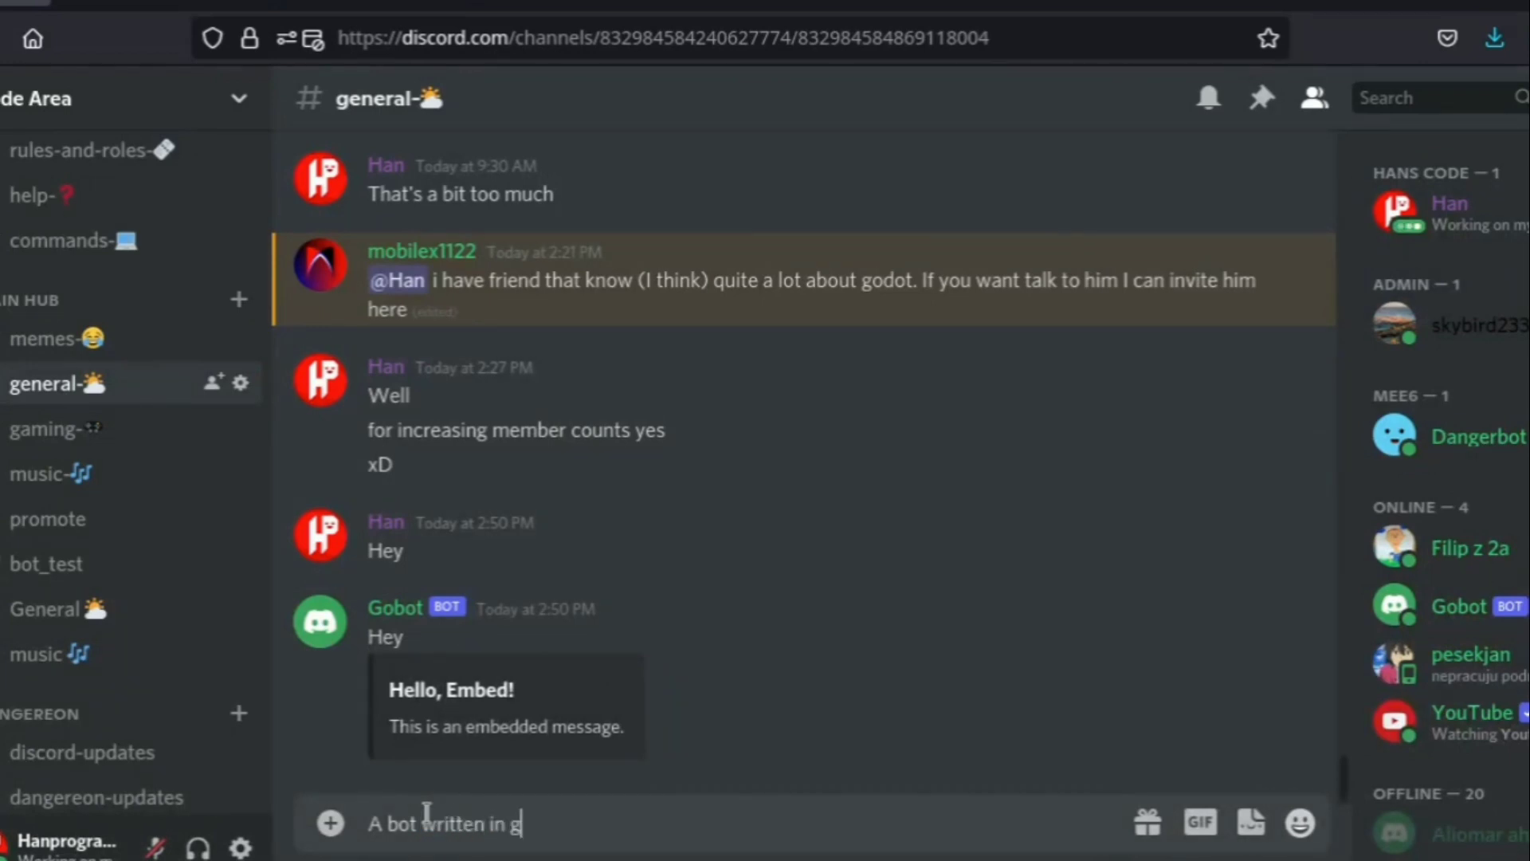
type("odot")
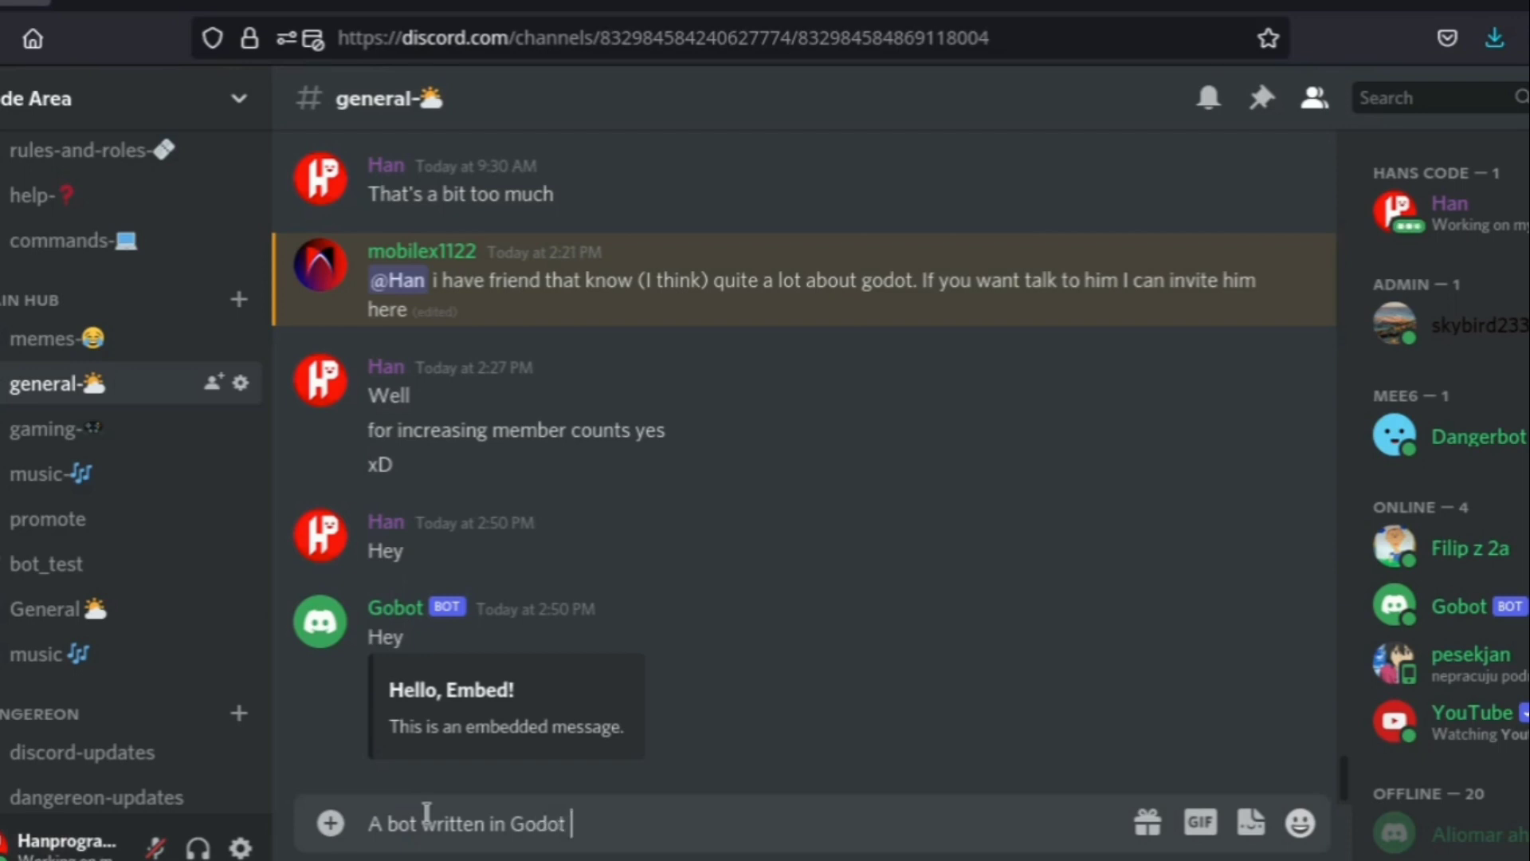
type("and gdscrip")
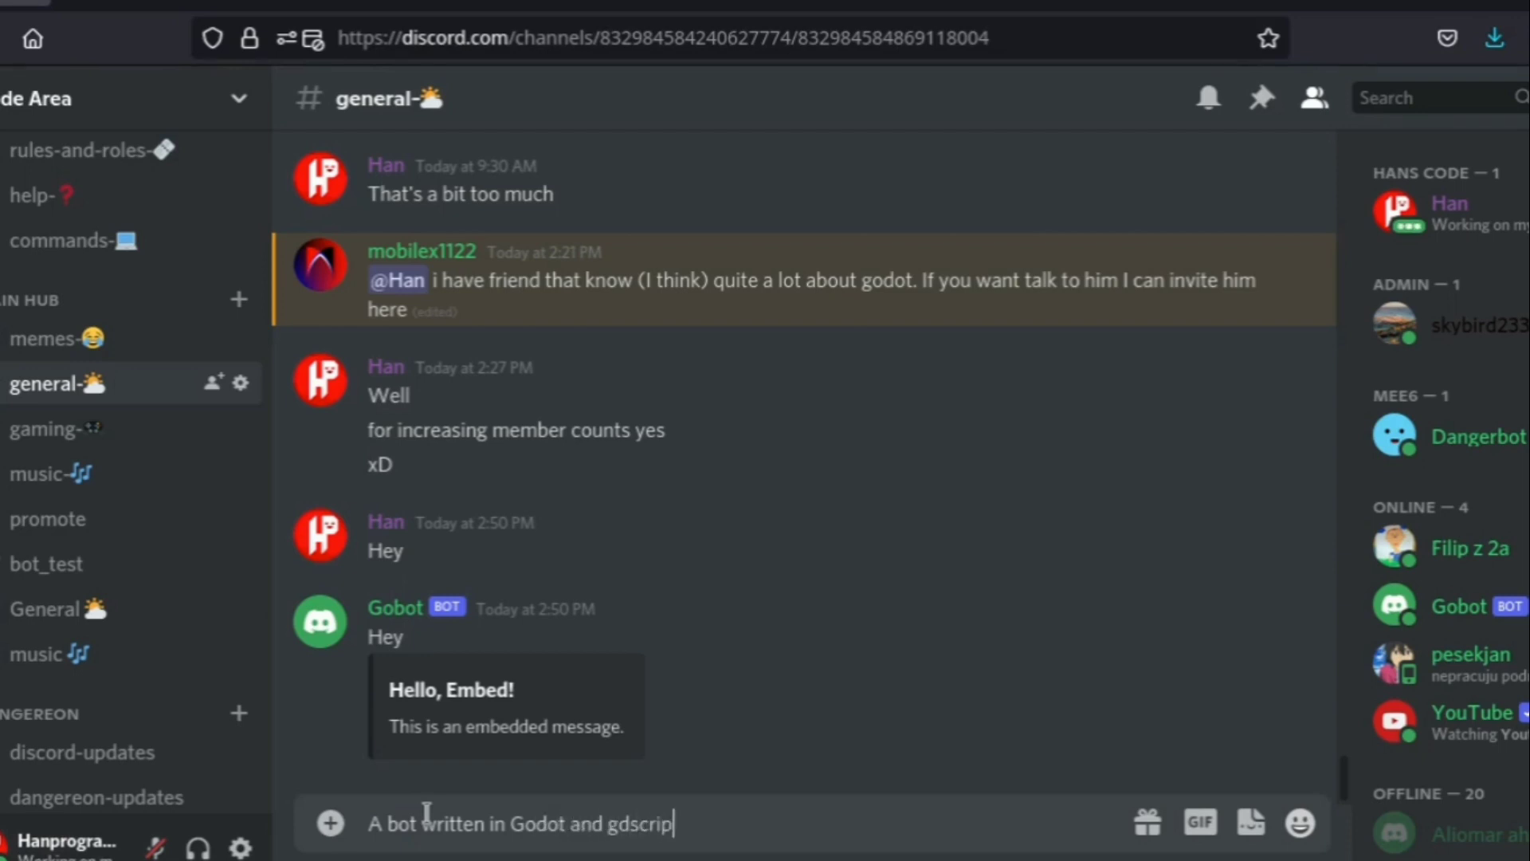
key("Return")
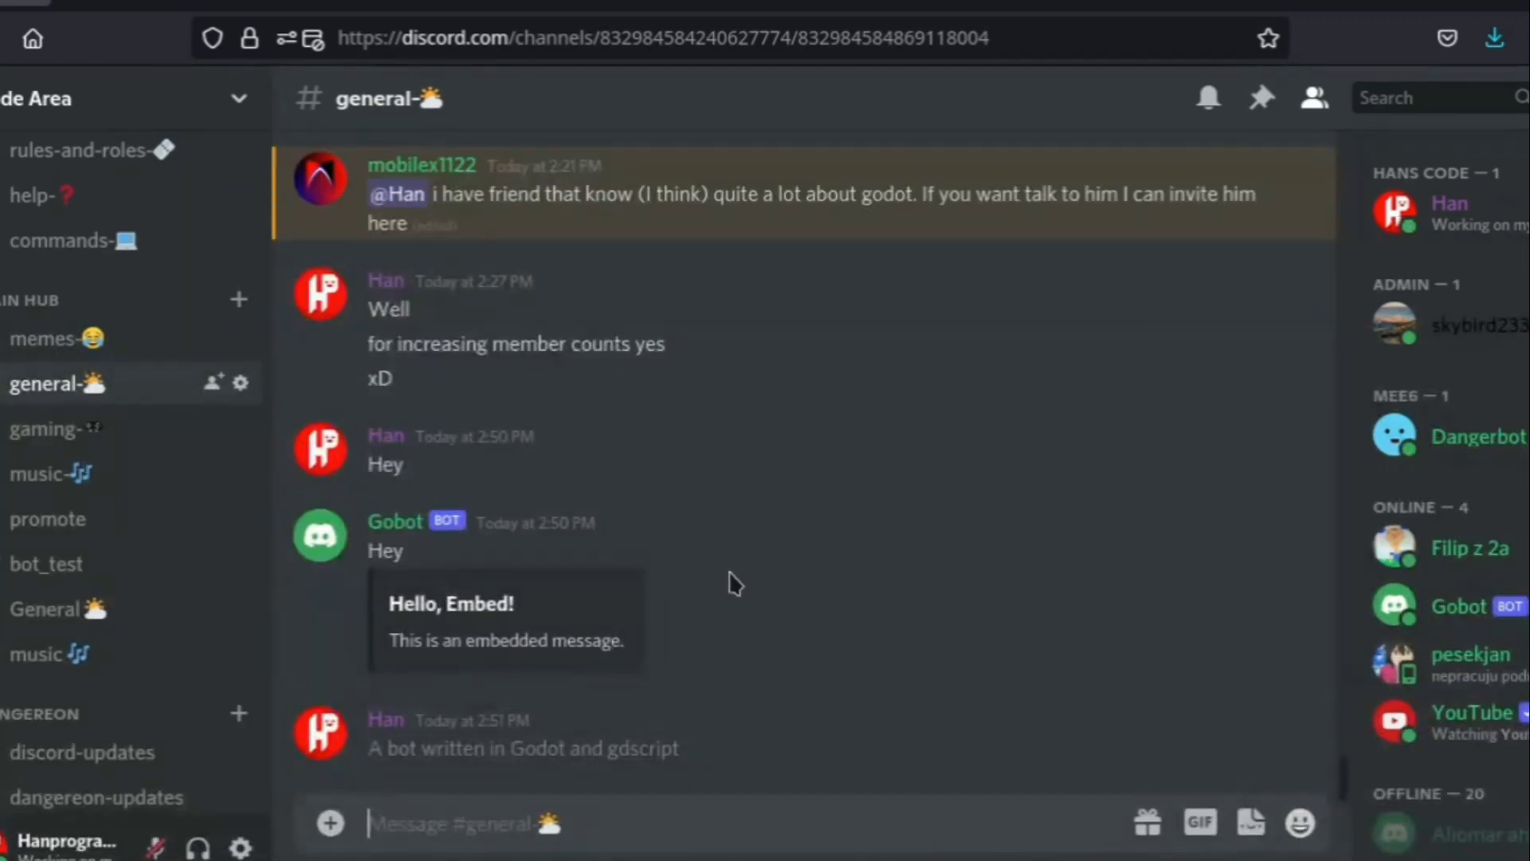
scroll("down", 3)
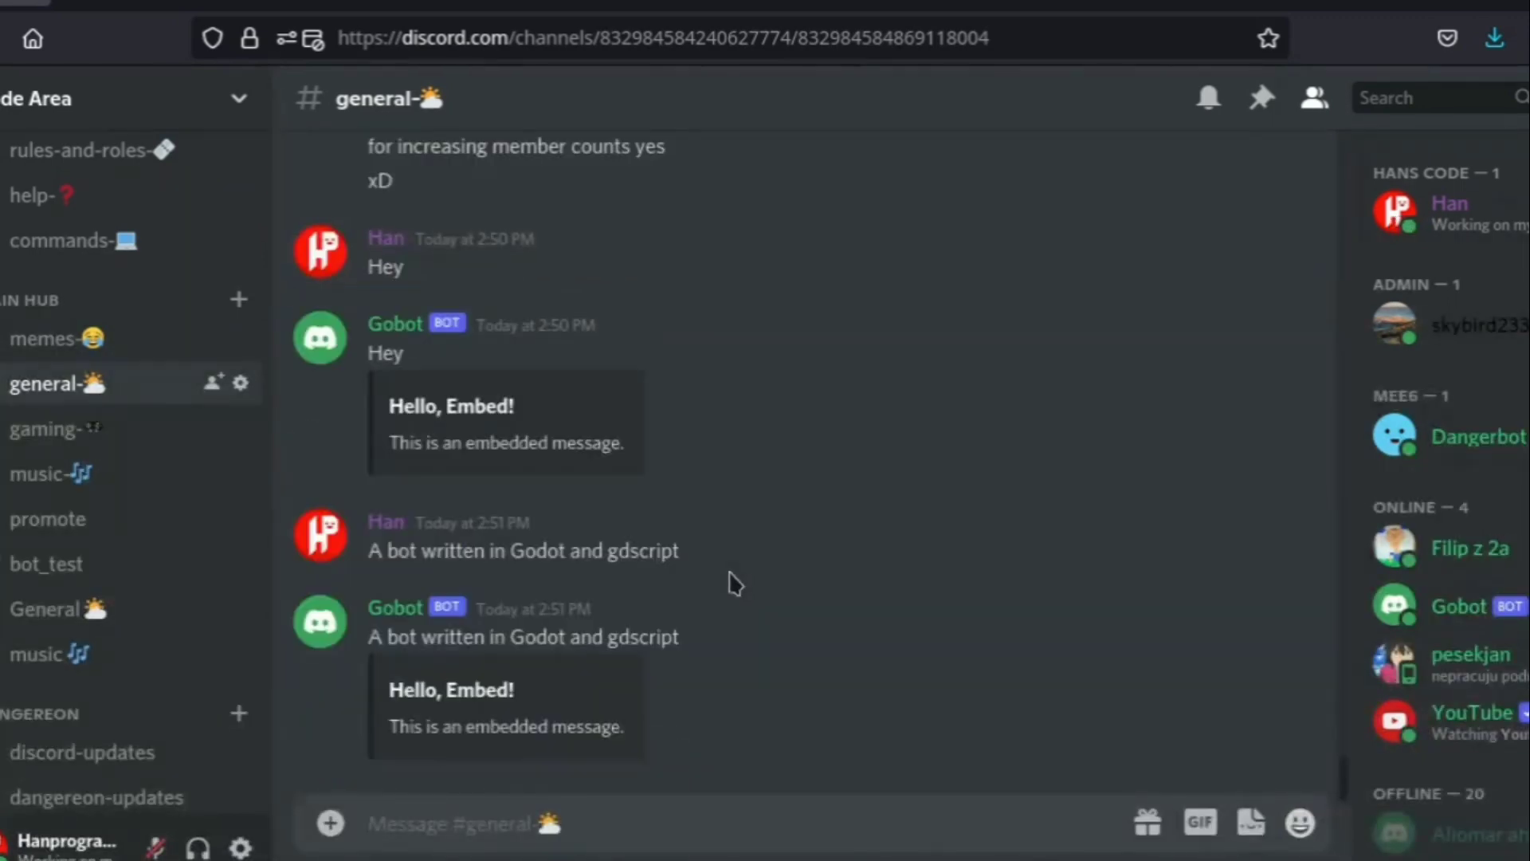
key("alt+tab")
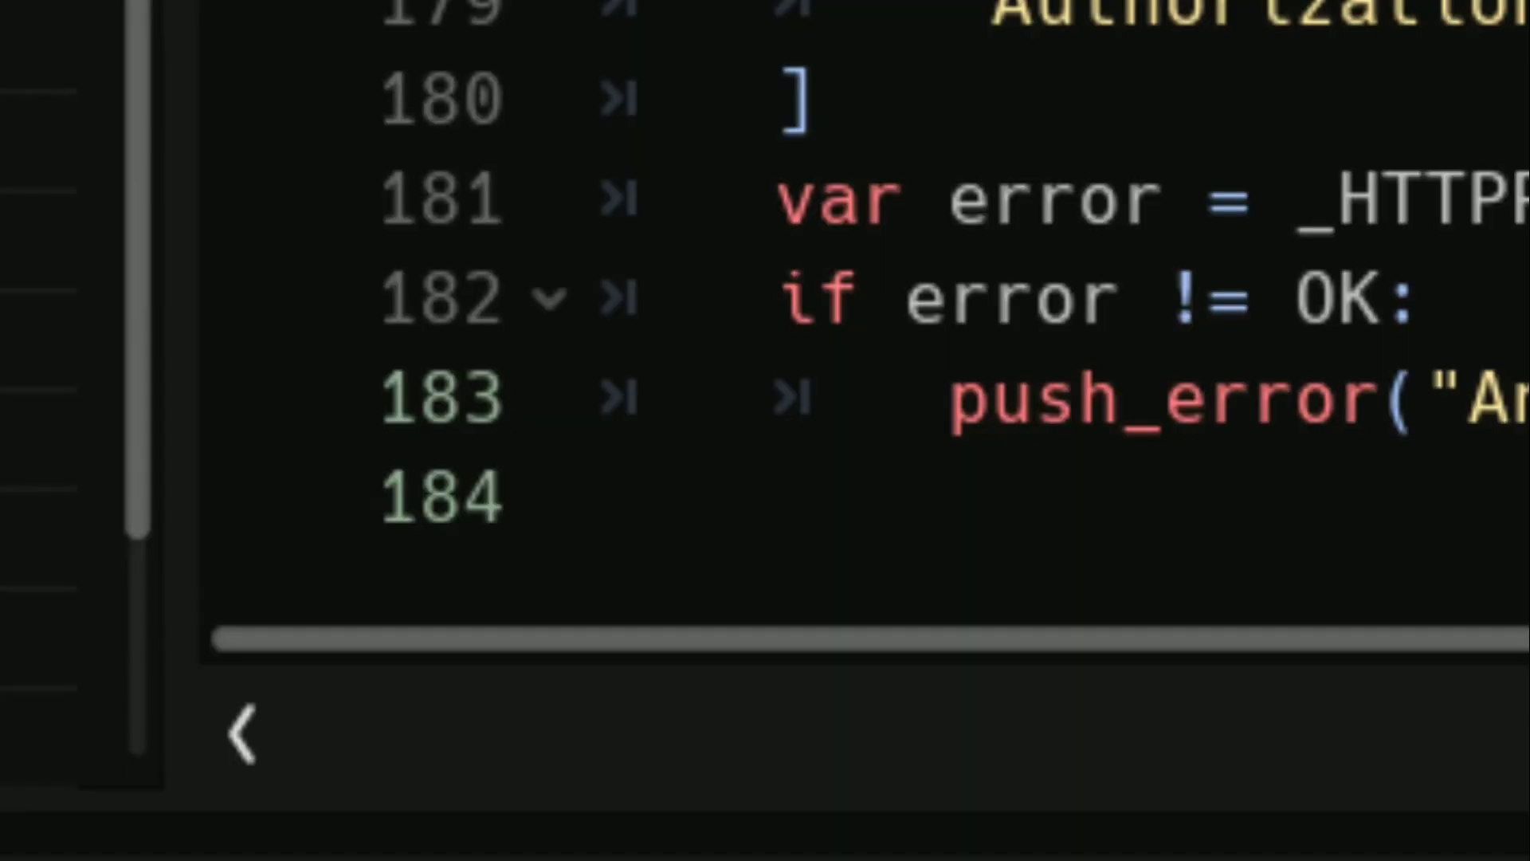
- Switch to the Discord direct-message thread about debugging the bot's login and scroll through it
left_click(77, 239)
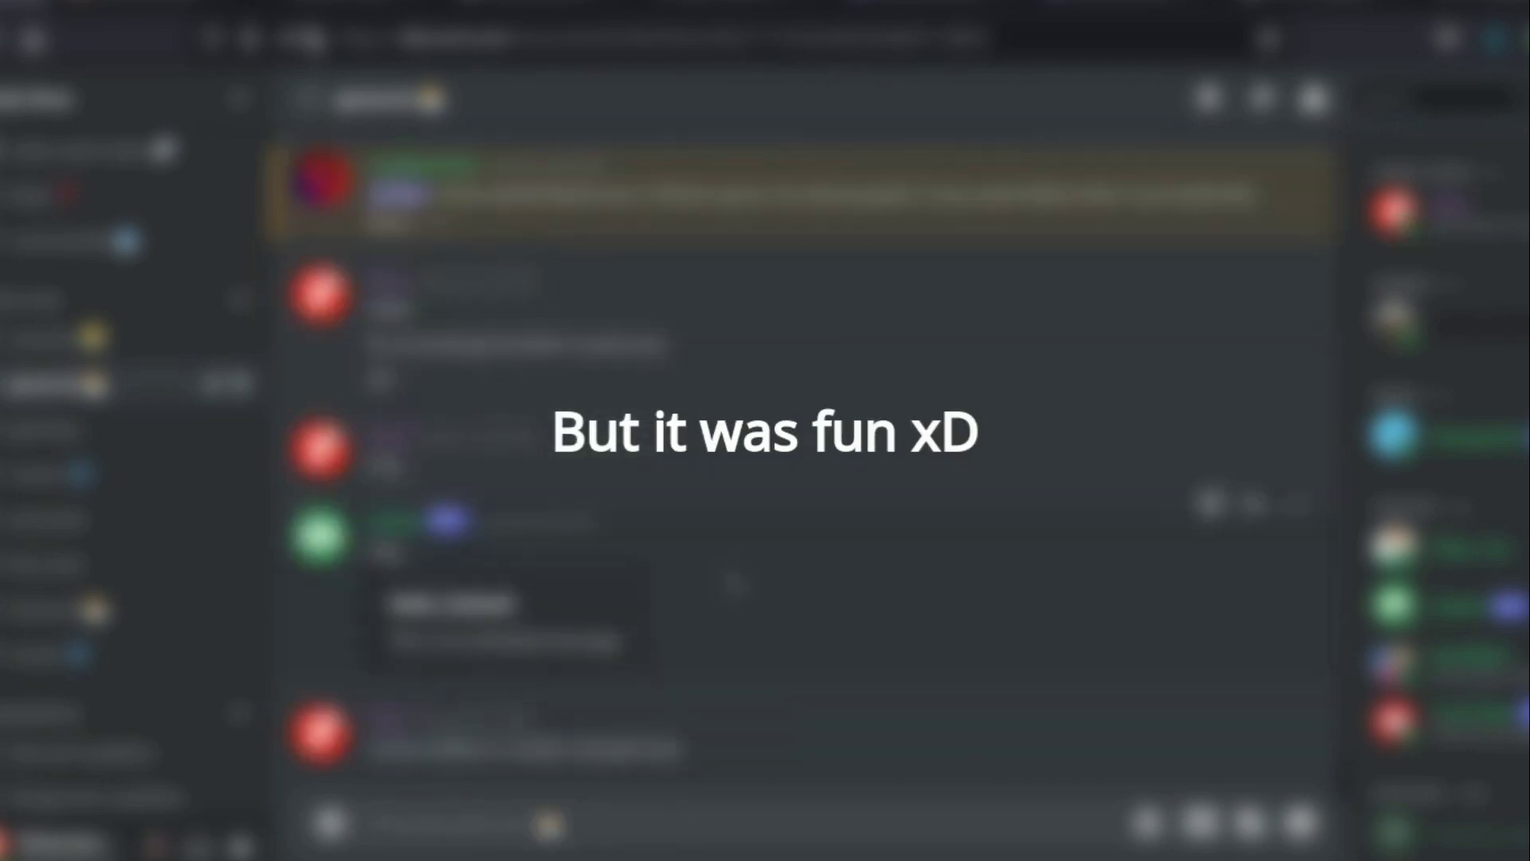
scroll("down", 3)
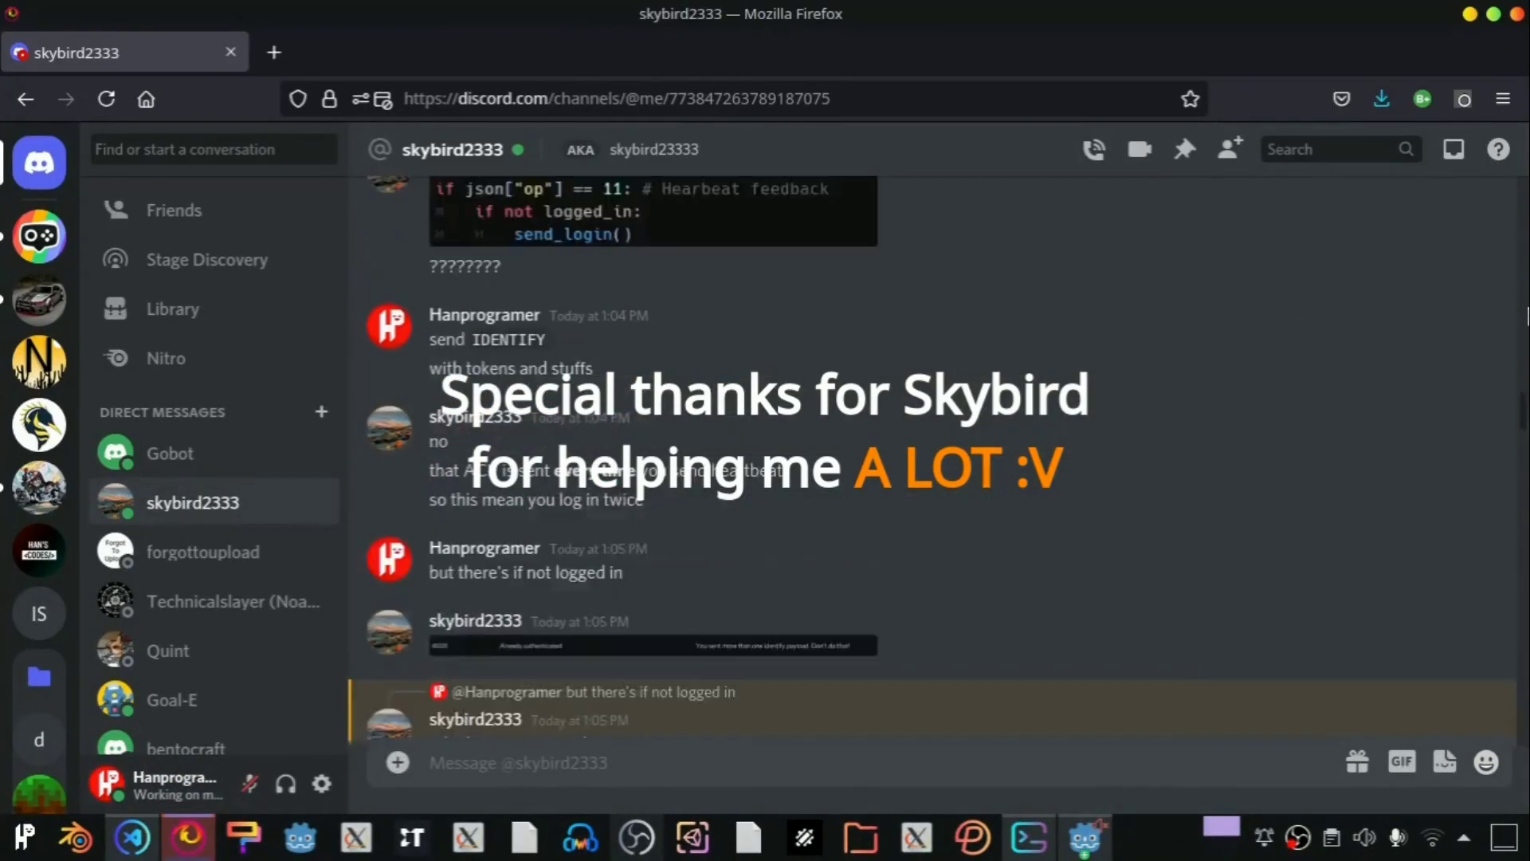
scroll("down", 3)
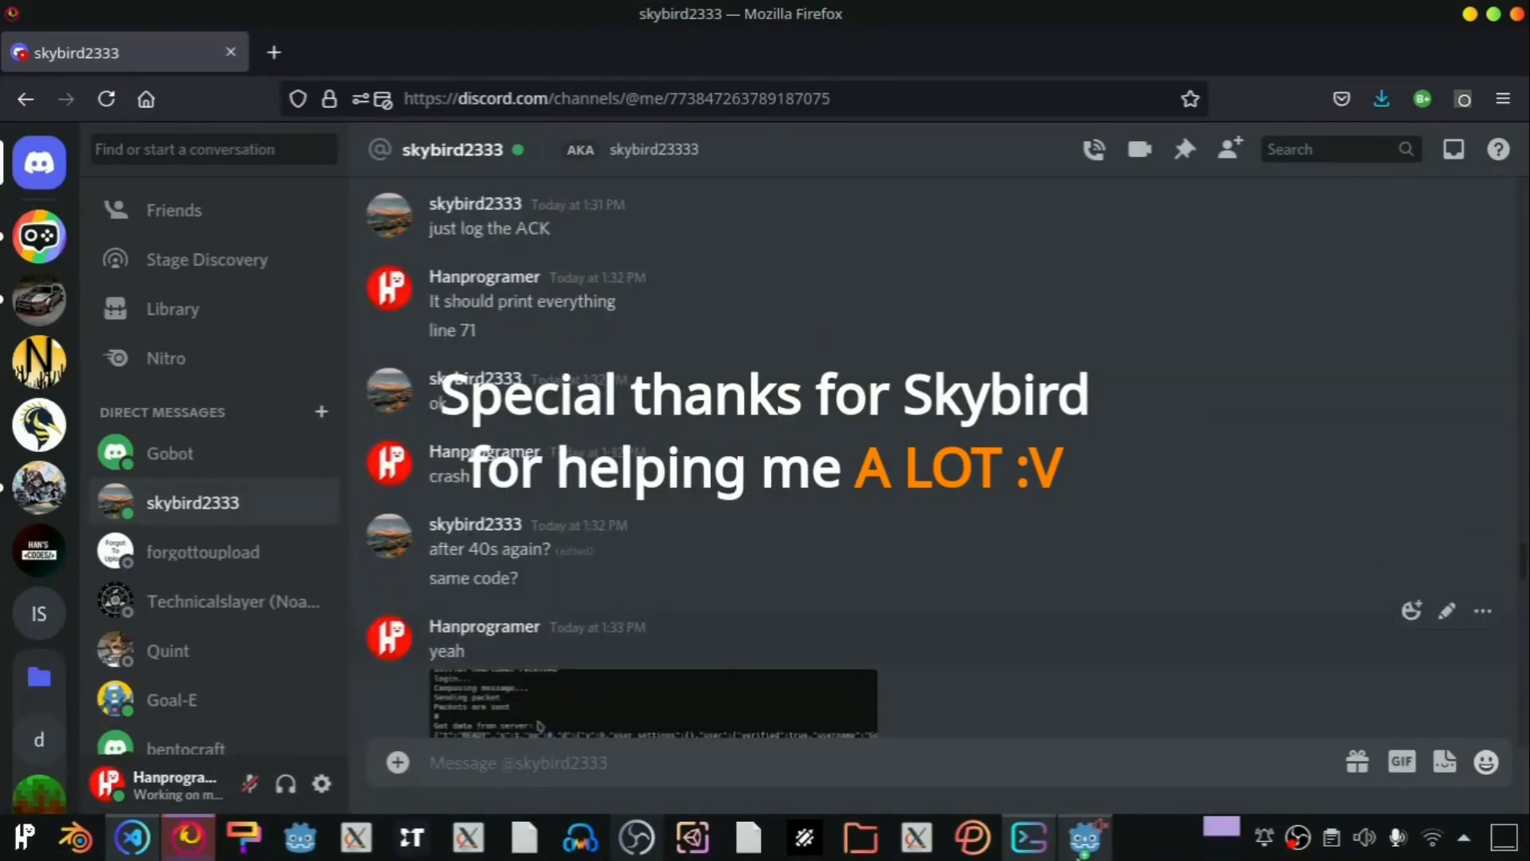